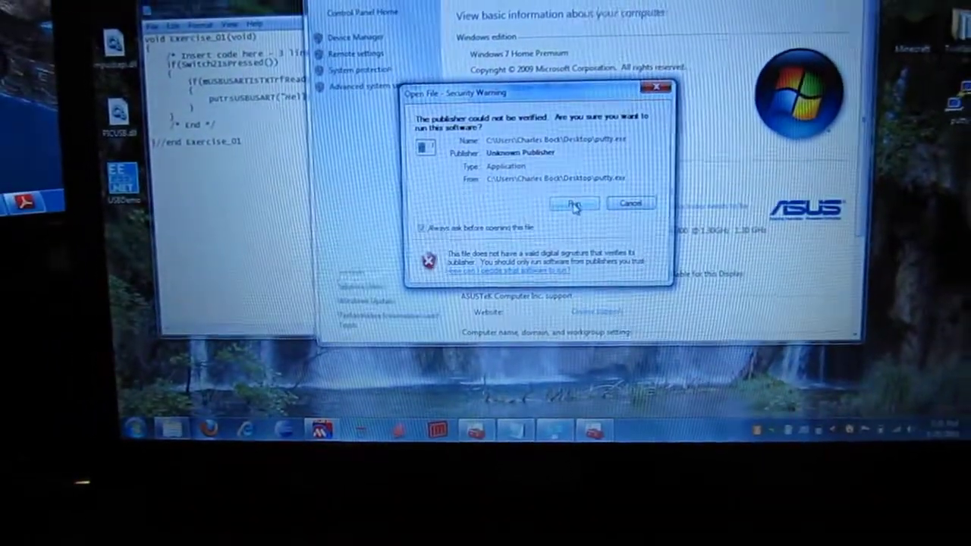
Allow the unverified PuTTY program to run and open the saved com3 serial session.
{"action": "left_click", "coordinate": [574, 203]}
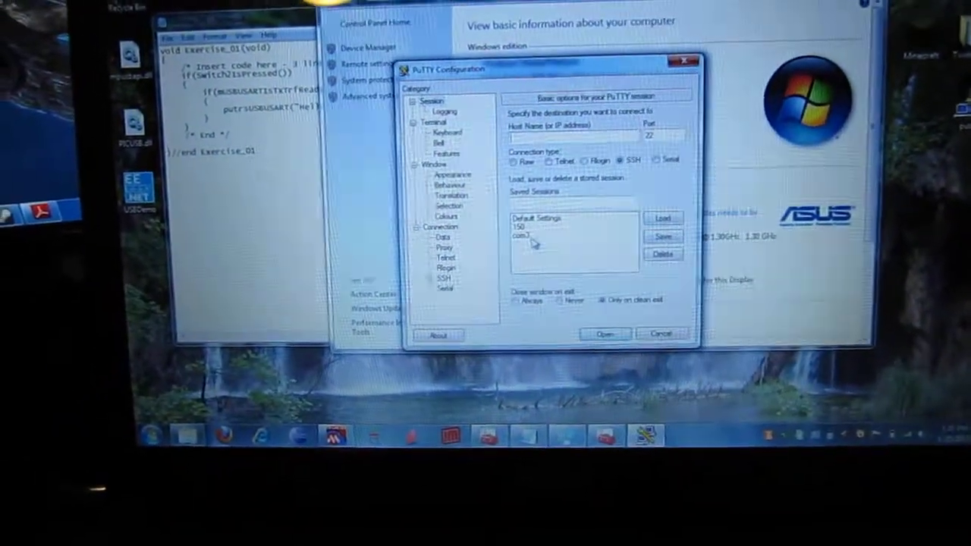
{"action": "left_click", "coordinate": [604, 334]}
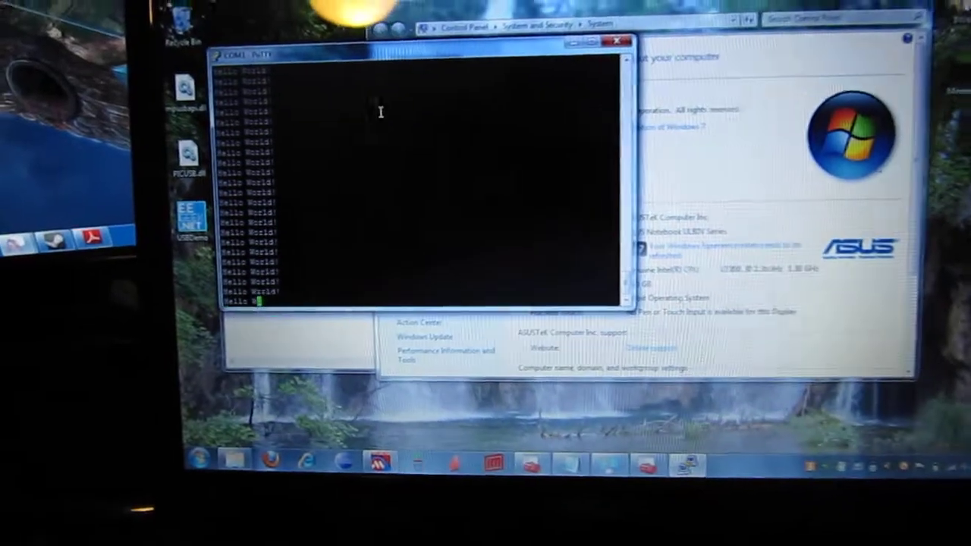